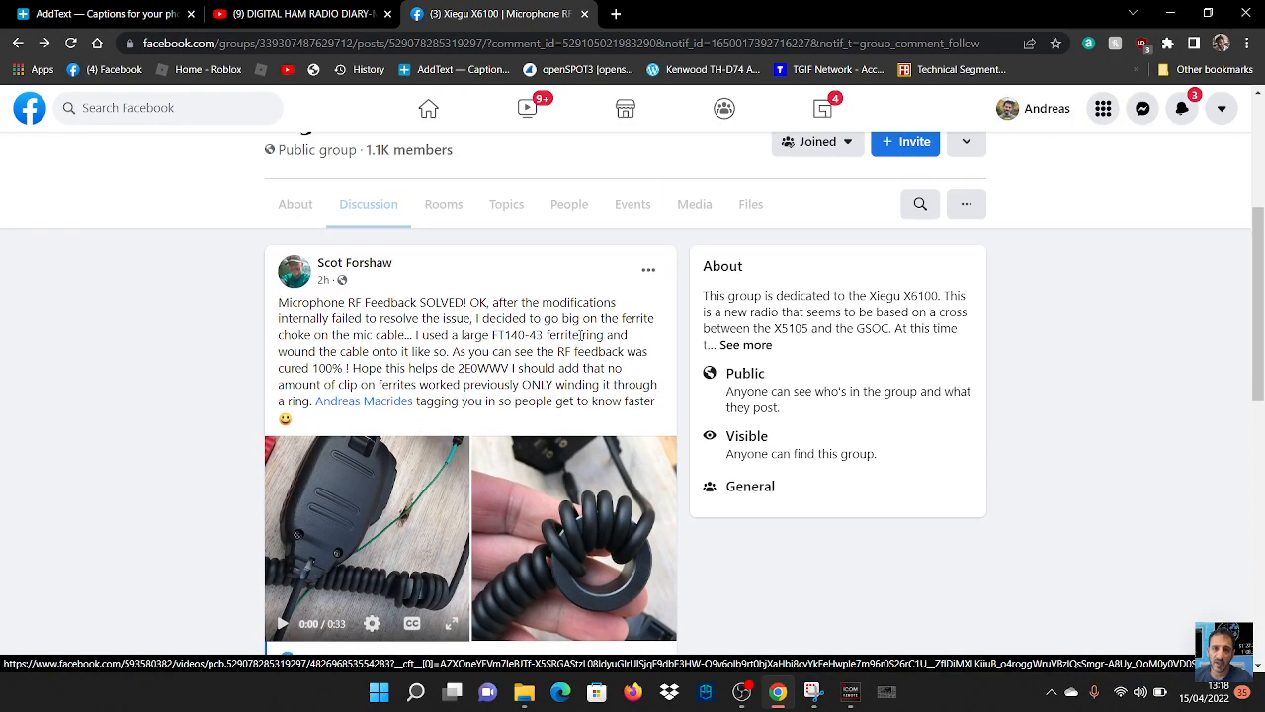
- Scroll to the Microphone RF Feedback SOLVED post and open its video in the full viewer
scroll("down", 3)
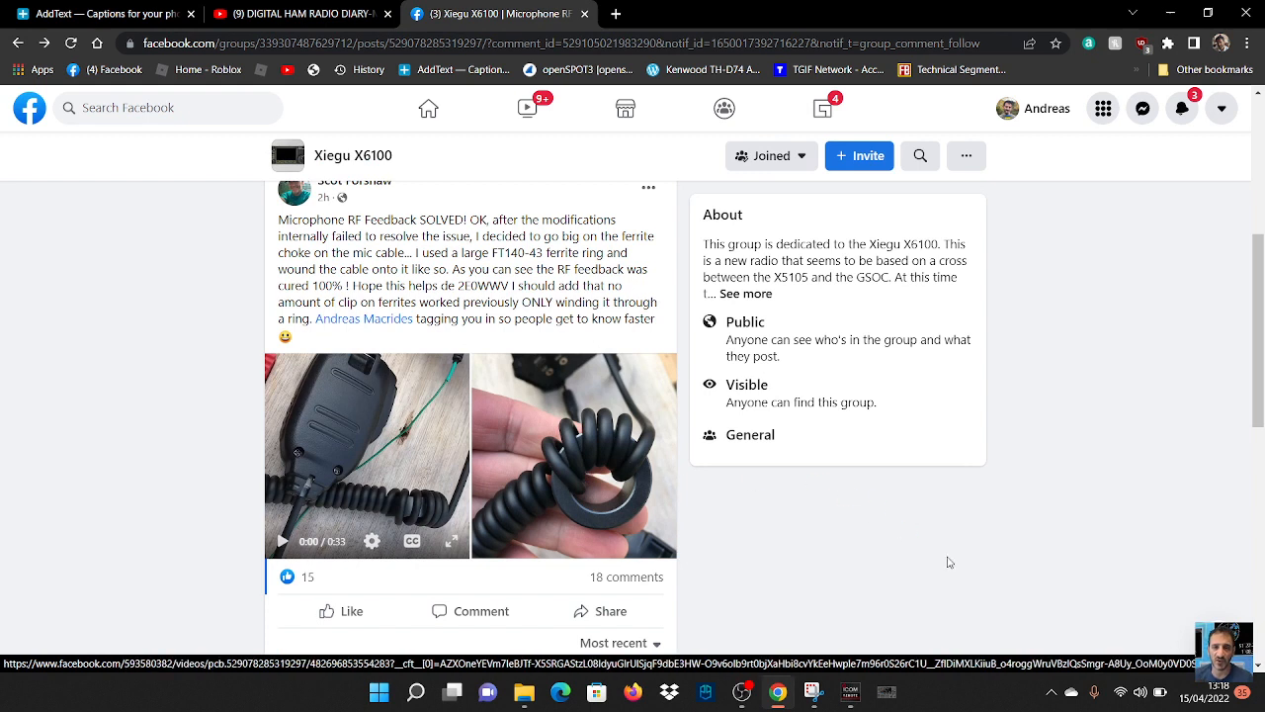
mouse_move(882, 559)
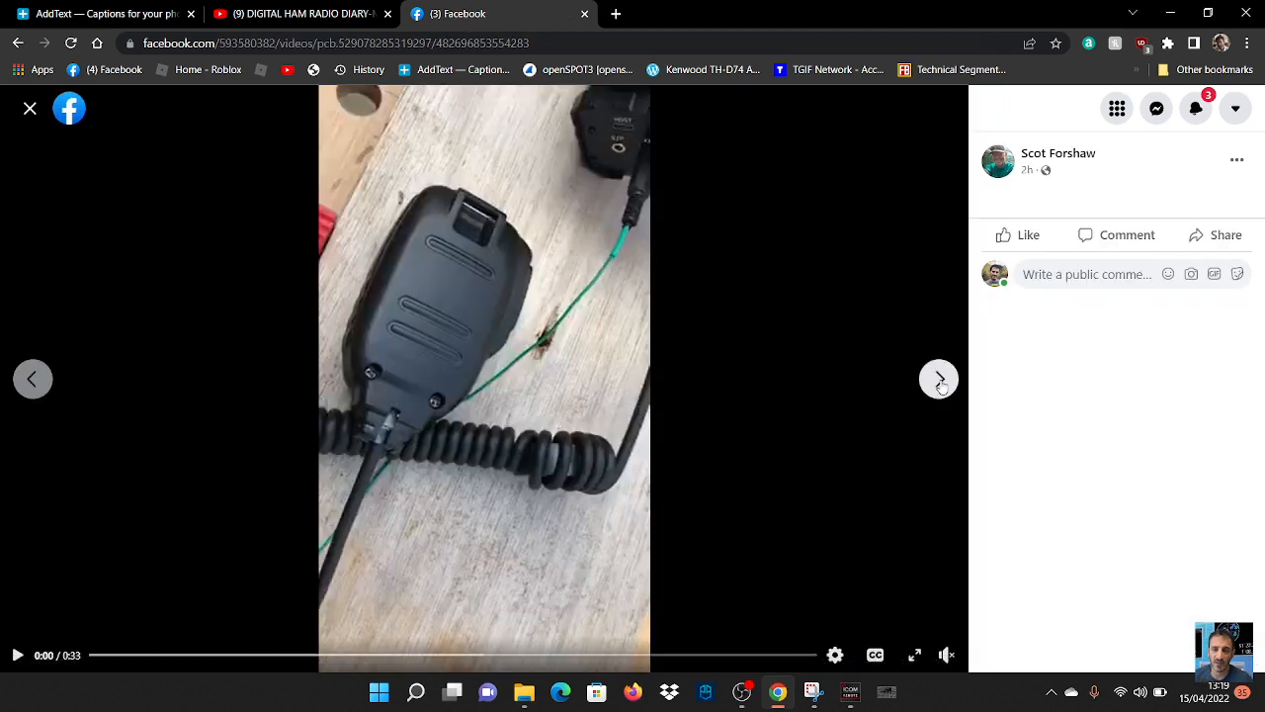
left_click(937, 379)
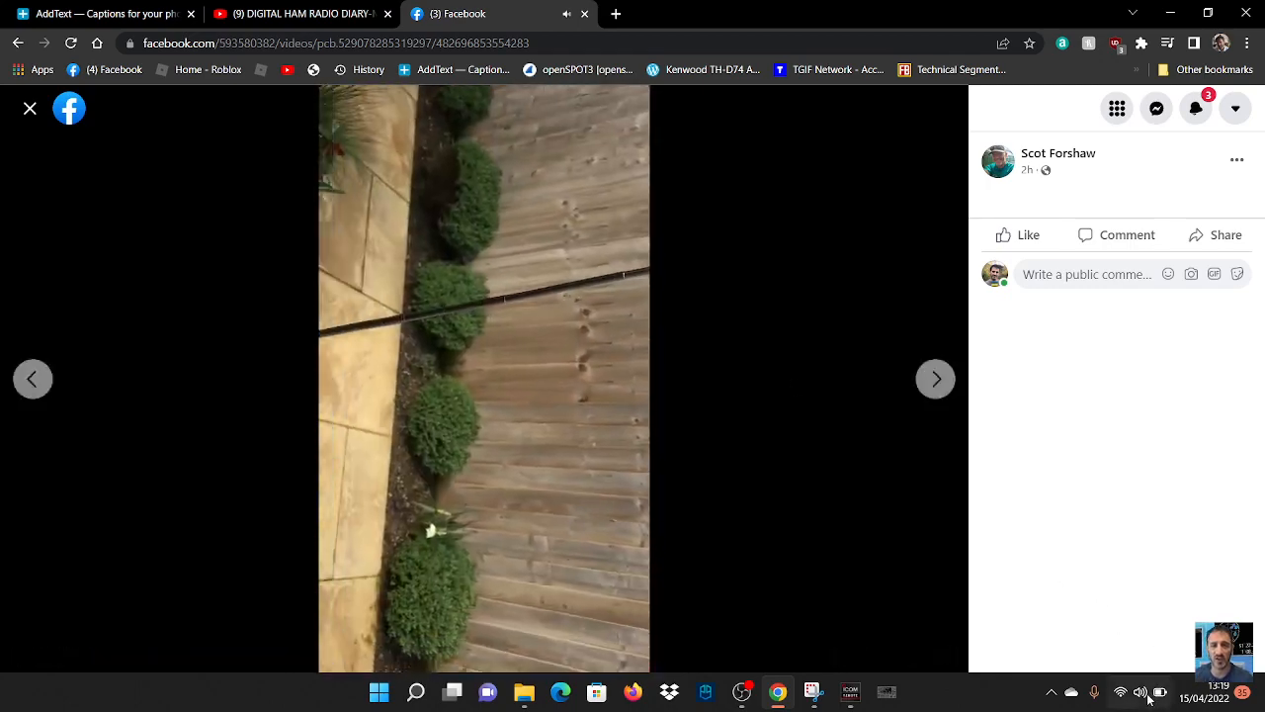
- Play the ferrite choke video through, then close the viewer to return to the group post
left_click(1140, 692)
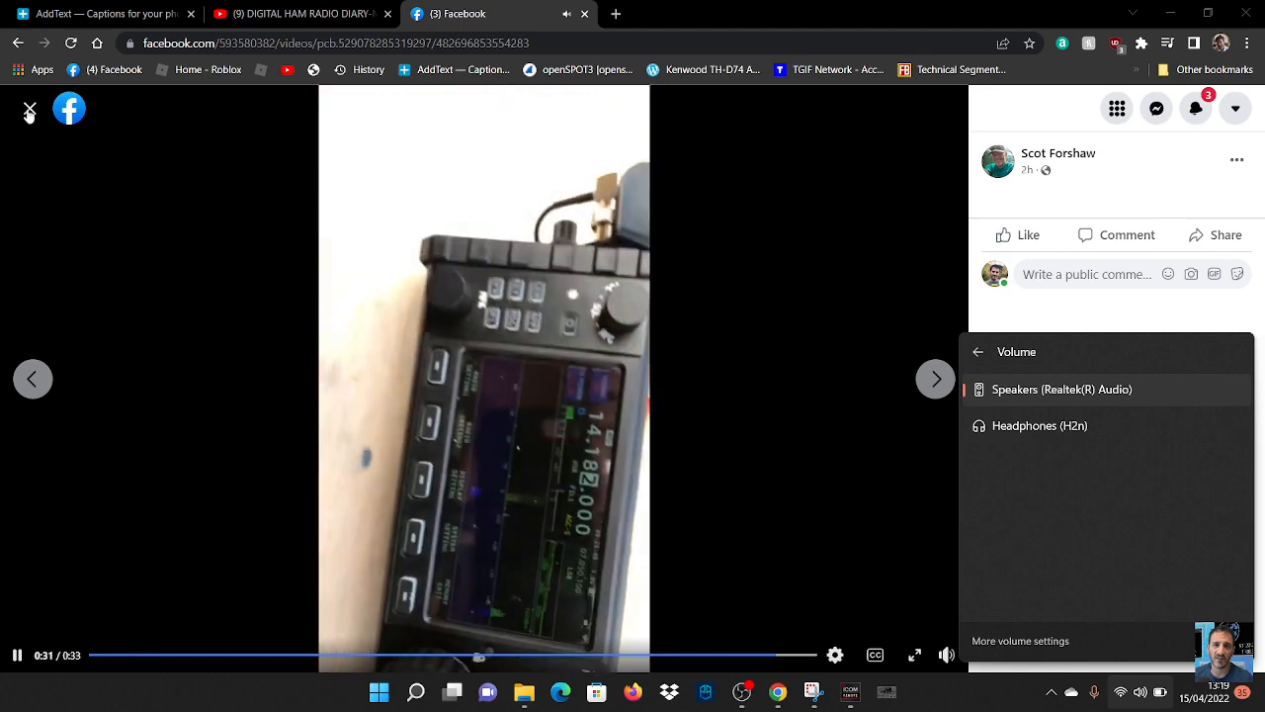
left_click(29, 108)
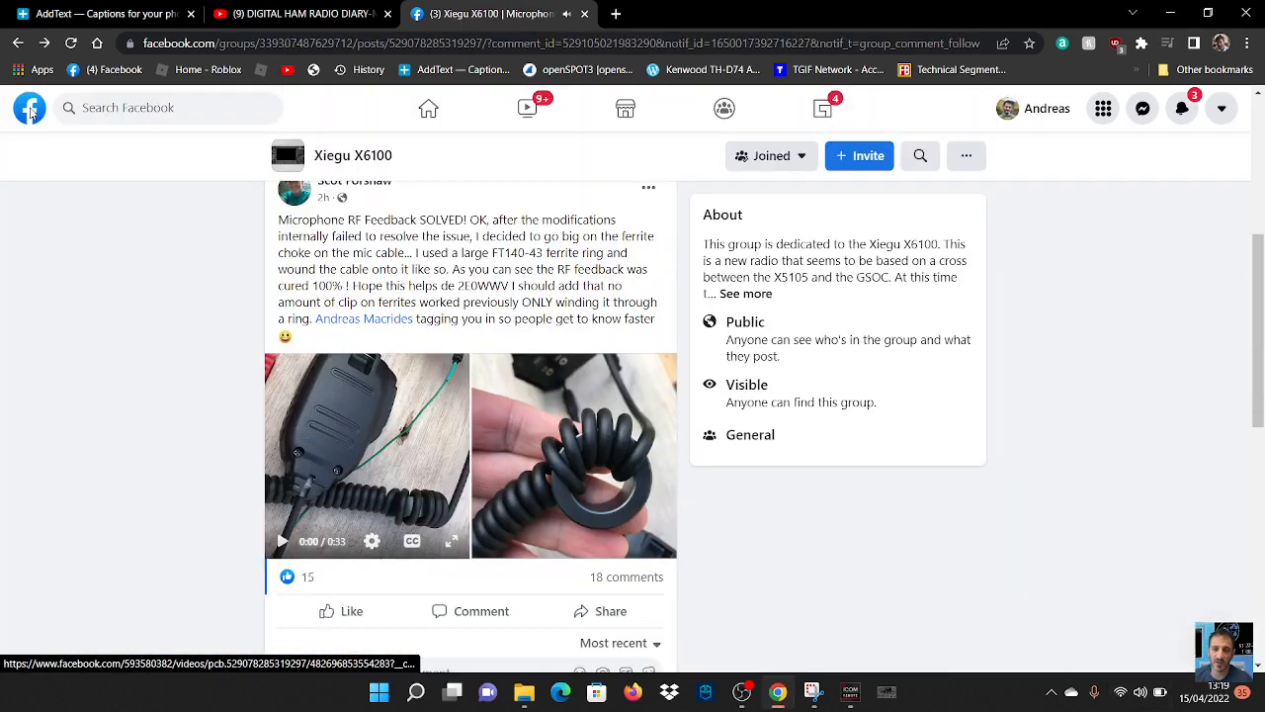